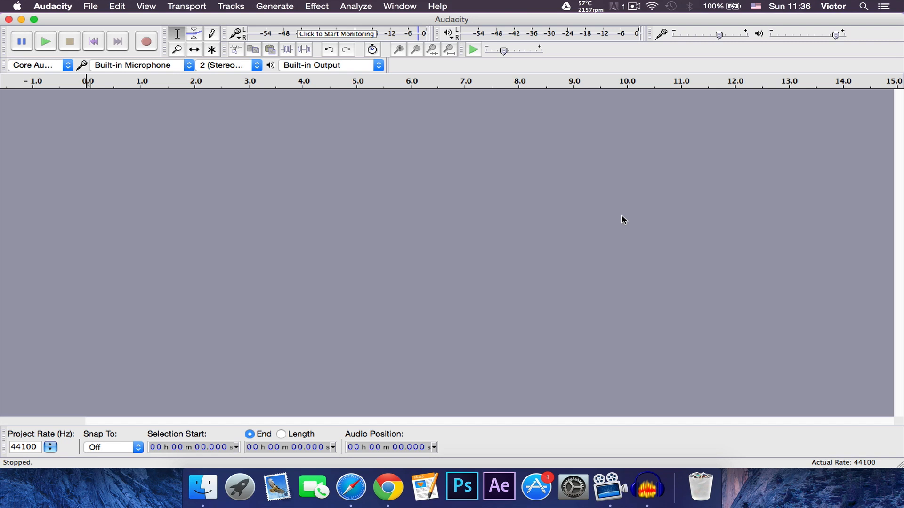
{"action": "mouse_move", "coordinate": [155, 225]}
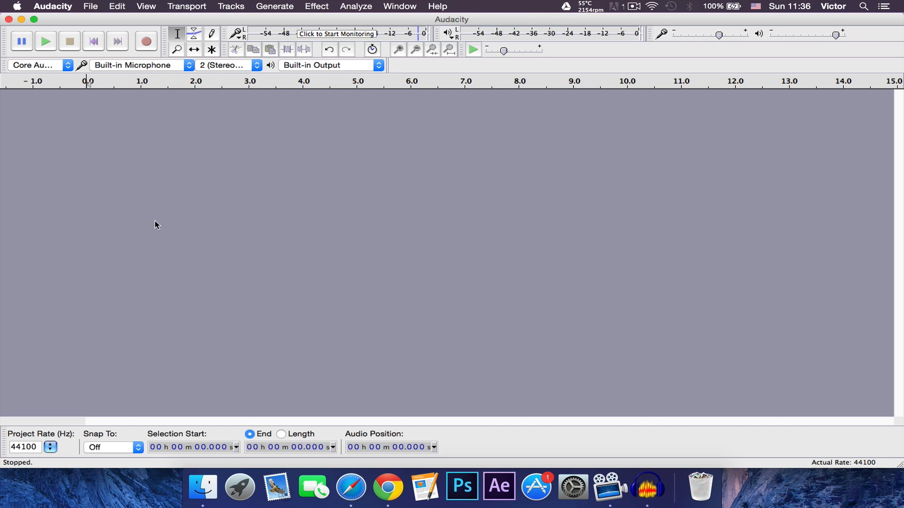
{"action": "mouse_move", "coordinate": [451, 205]}
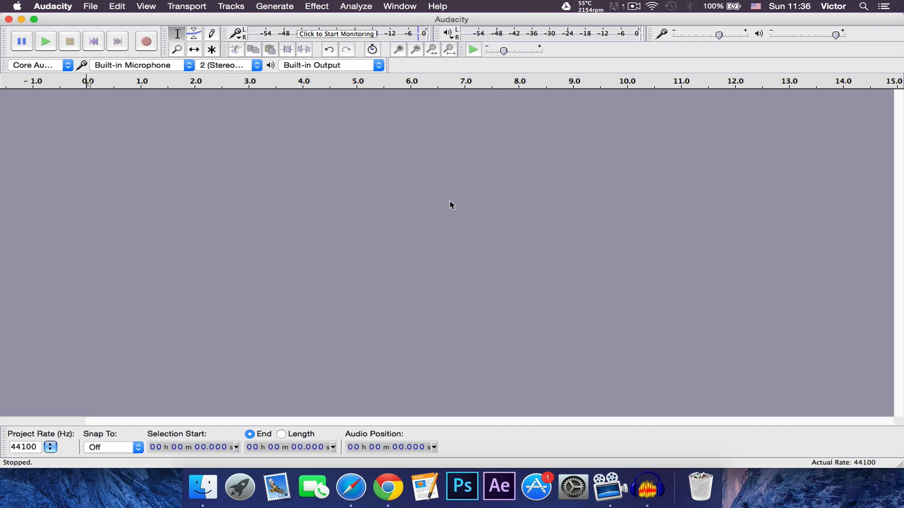
{"action": "mouse_move", "coordinate": [470, 134]}
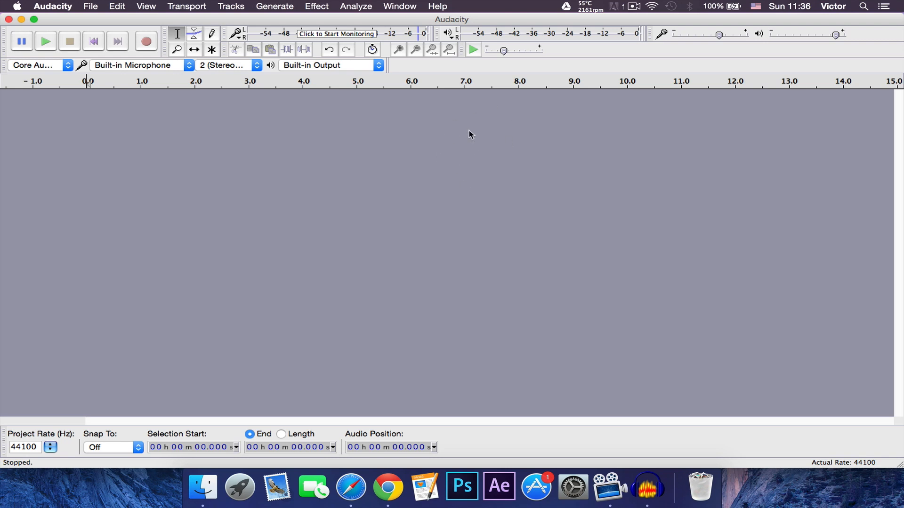
{"action": "mouse_move", "coordinate": [581, 182]}
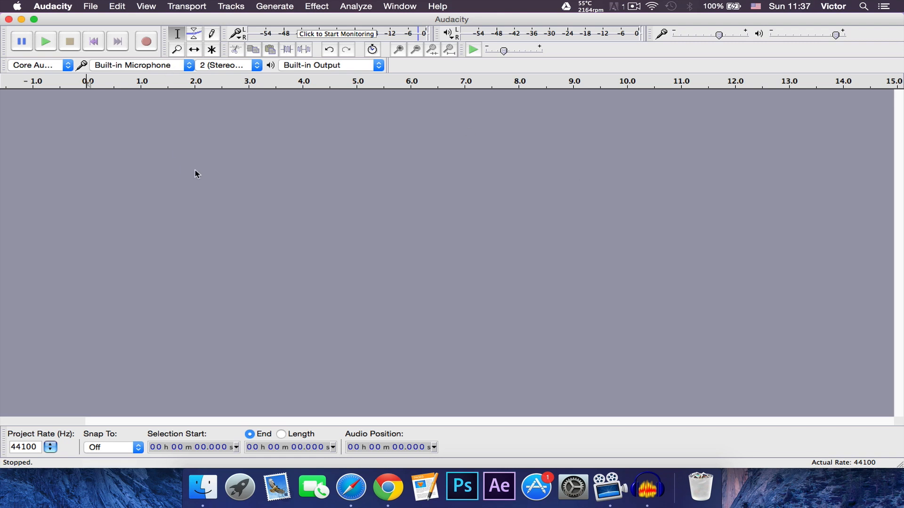
- Record about nine and a half seconds of spoken voice into a new stereo track
{"action": "left_click", "coordinate": [145, 41]}
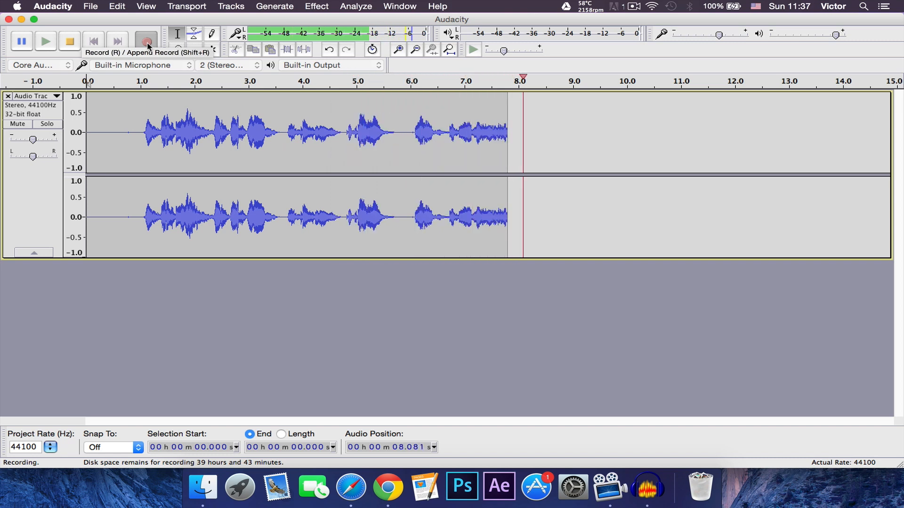
{"action": "left_click", "coordinate": [69, 40]}
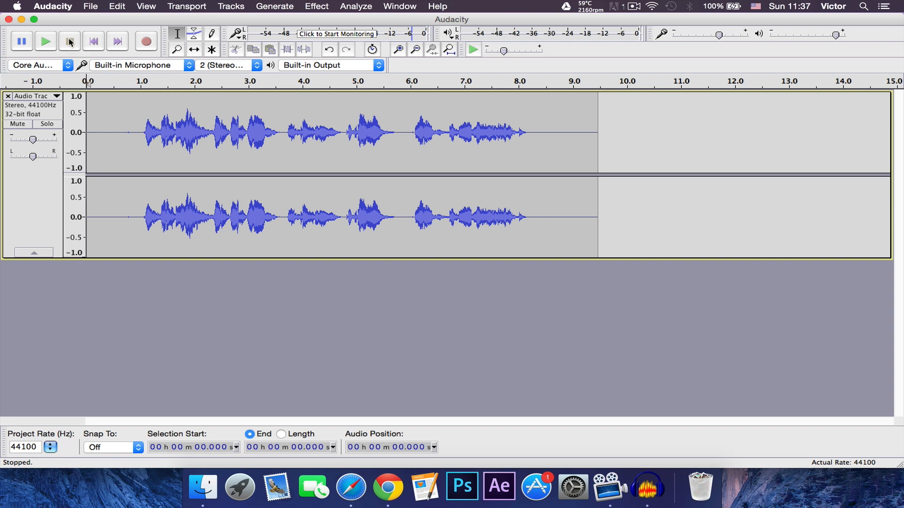
{"action": "left_click", "coordinate": [45, 40]}
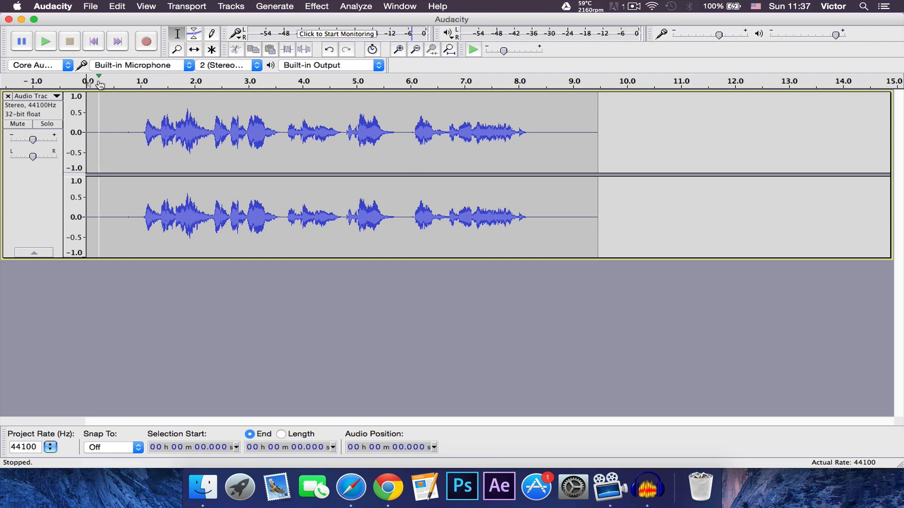
- Play the recorded clip back from the start and stop playback
{"action": "left_click", "coordinate": [45, 40]}
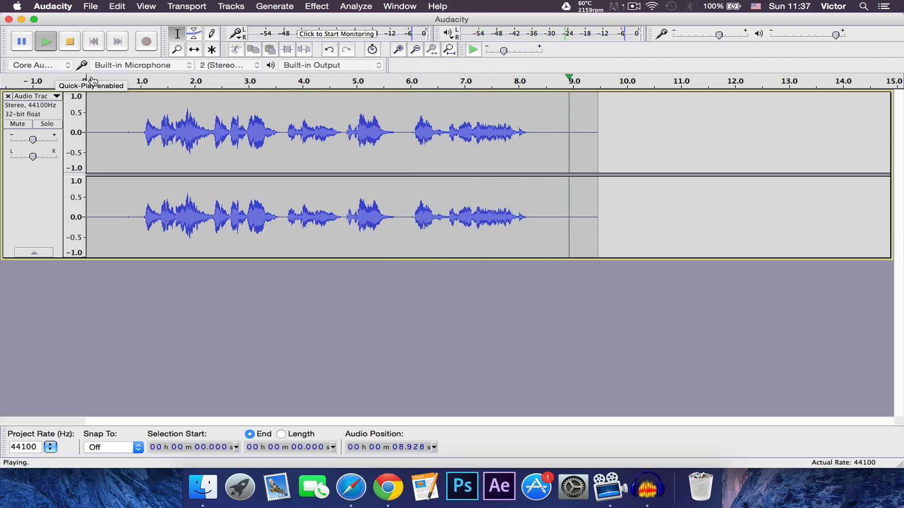
{"action": "left_click", "coordinate": [68, 41]}
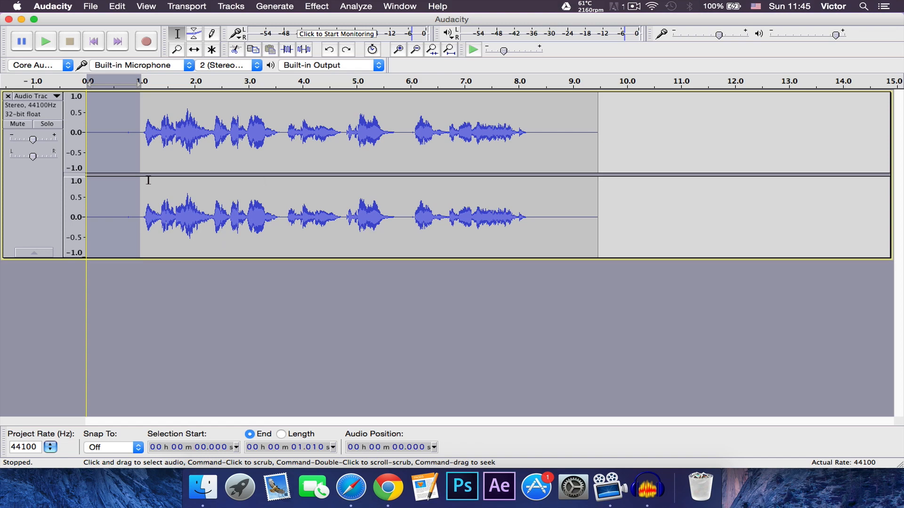
- Learn the Noise Reduction profile from the selected silent opening second
{"action": "left_click", "coordinate": [316, 7]}
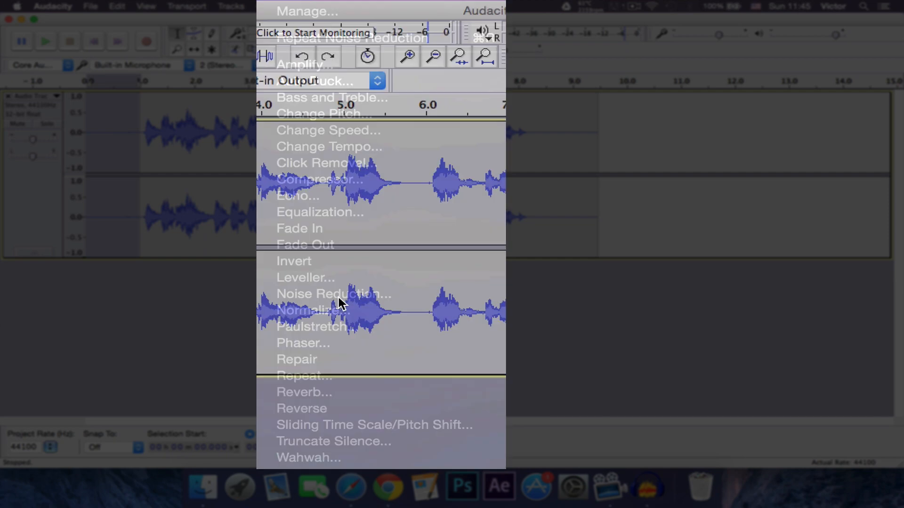
{"action": "left_click", "coordinate": [334, 294]}
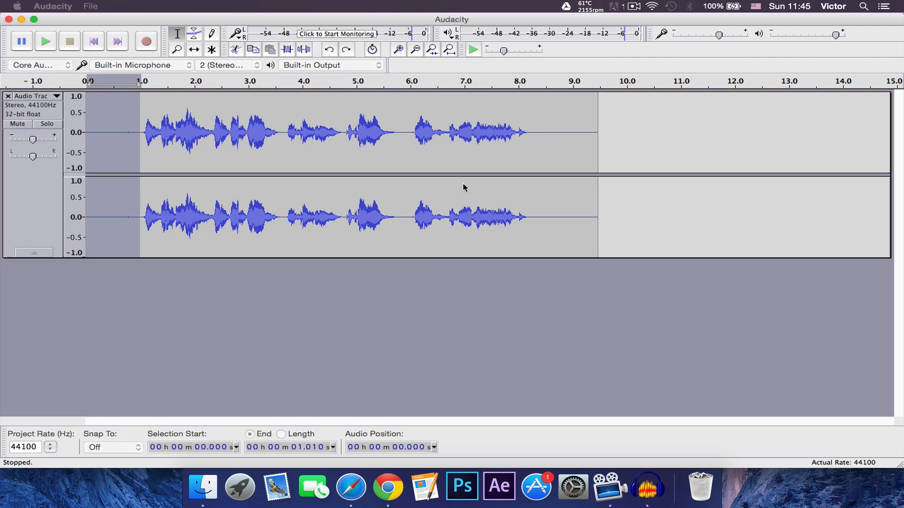
{"action": "left_click", "coordinate": [179, 181]}
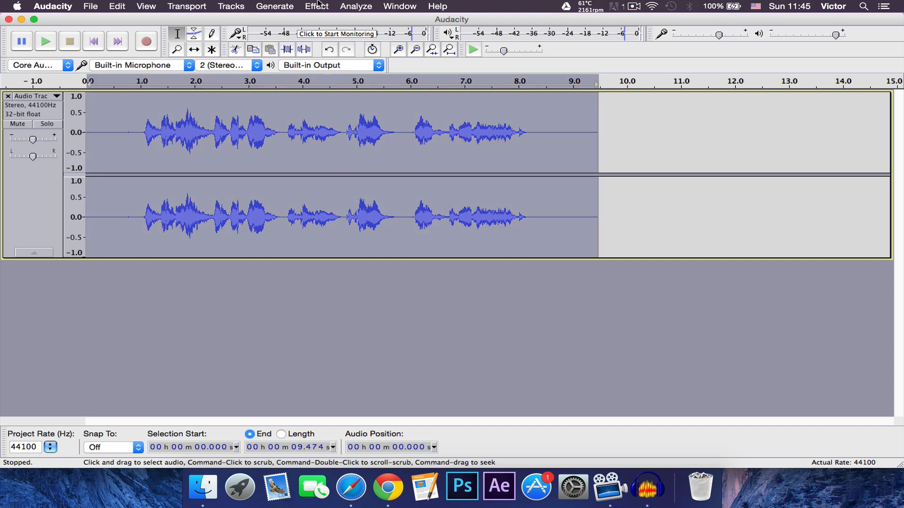
- Apply Repeat Noise Reduction to the whole recording with the captured profile
{"action": "left_click", "coordinate": [316, 6]}
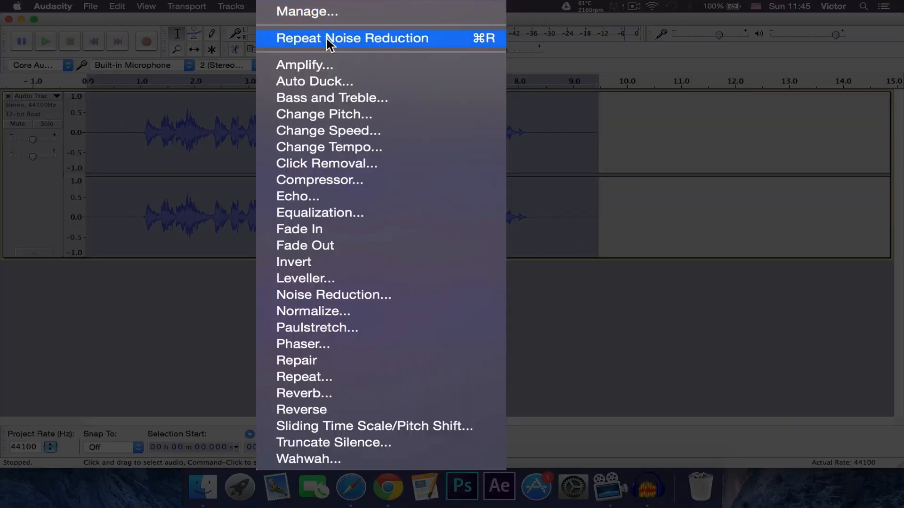
{"action": "left_click", "coordinate": [351, 38]}
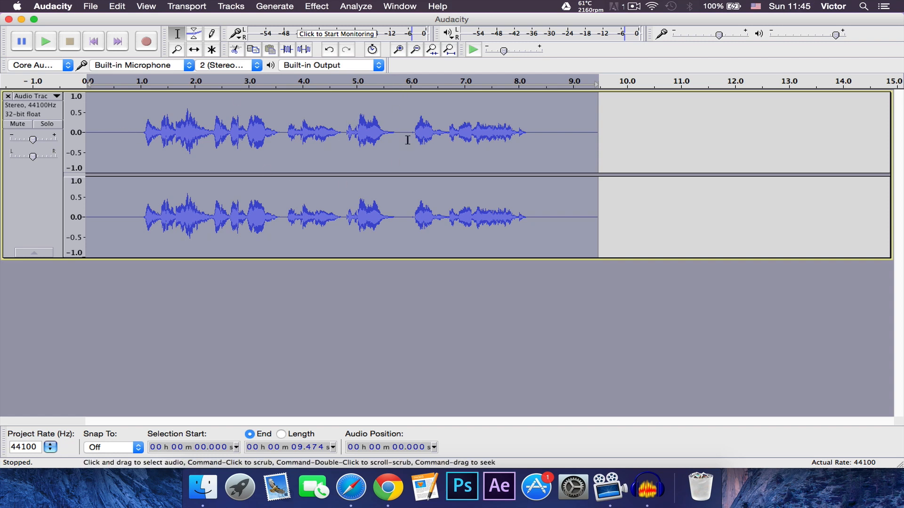
{"action": "left_click", "coordinate": [407, 133]}
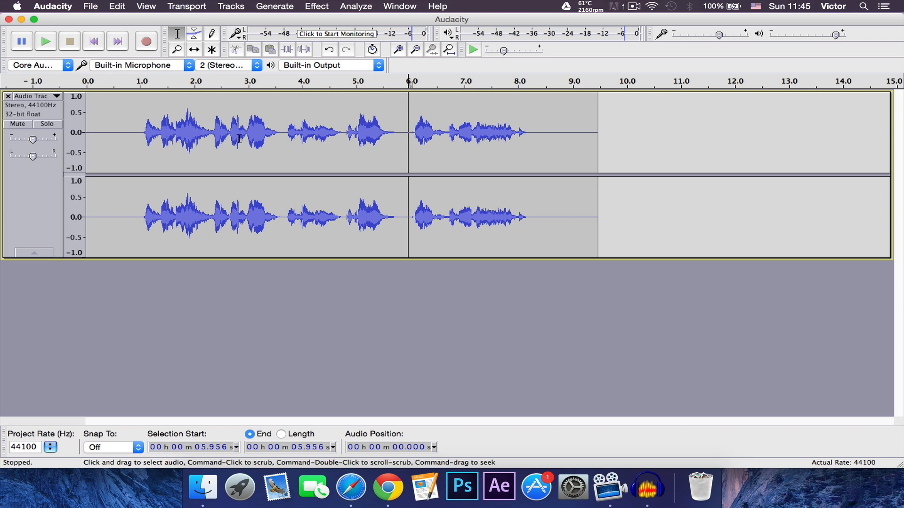
{"action": "left_click", "coordinate": [45, 40]}
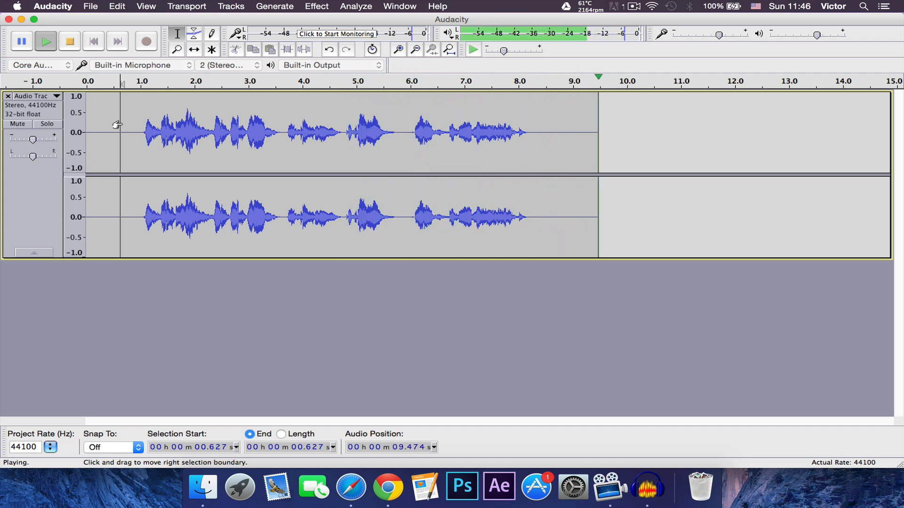
{"action": "left_click", "coordinate": [68, 41]}
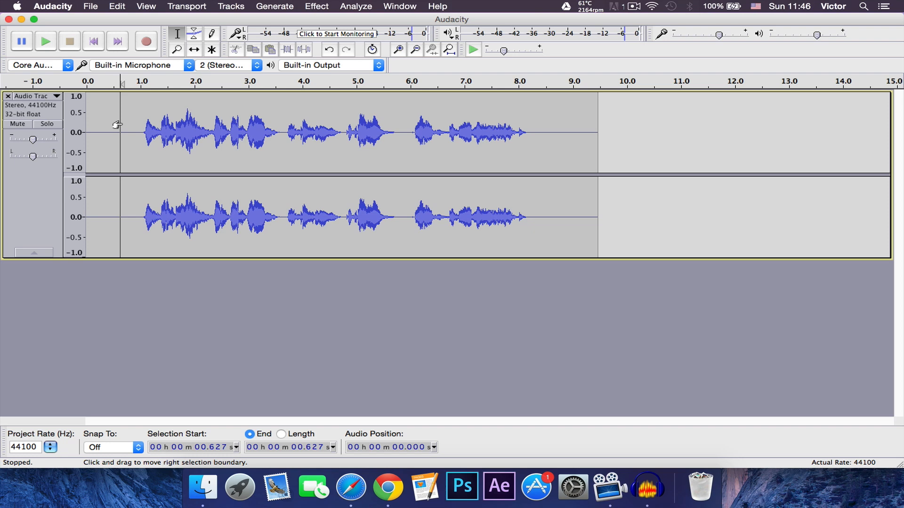
{"action": "mouse_move", "coordinate": [423, 320]}
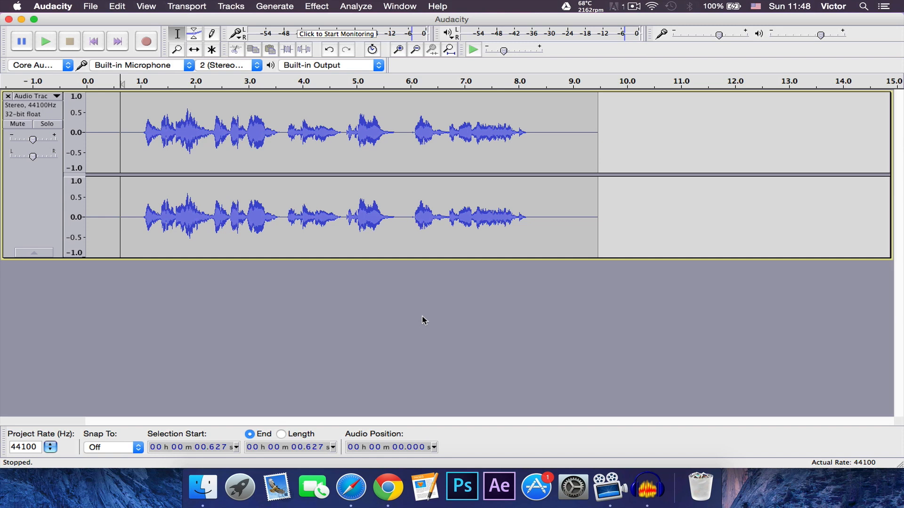
- Apply the Compressor with the threshold lowered to -18 dB across the recording
{"action": "left_click", "coordinate": [316, 6]}
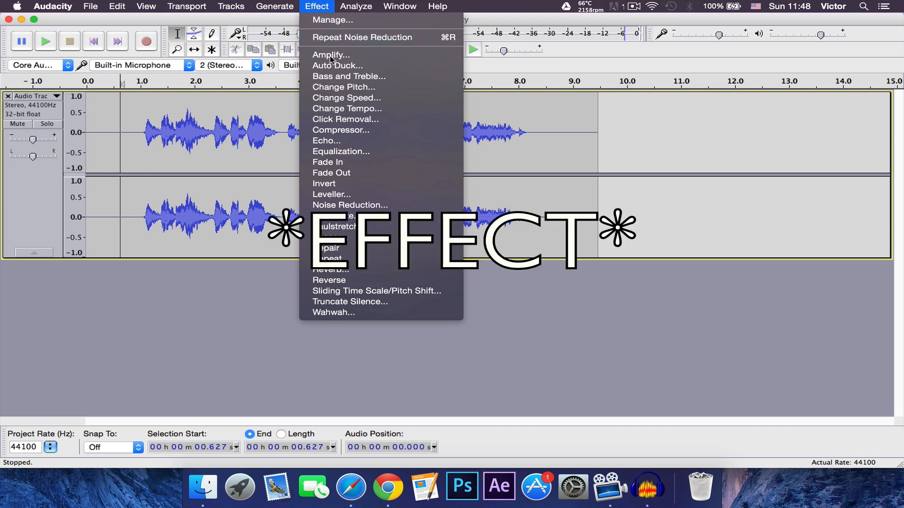
{"action": "left_click", "coordinate": [340, 130]}
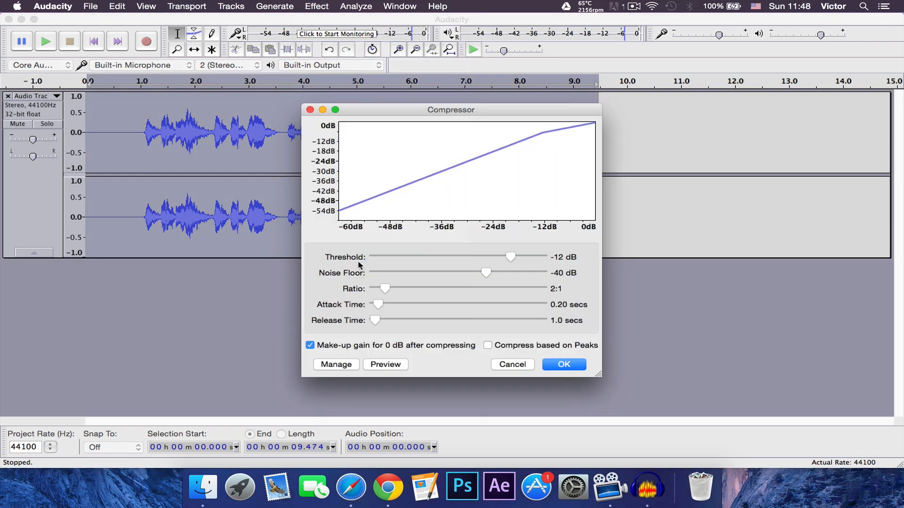
{"action": "left_click_drag", "start_coordinate": [509, 257], "coordinate": [492, 257]}
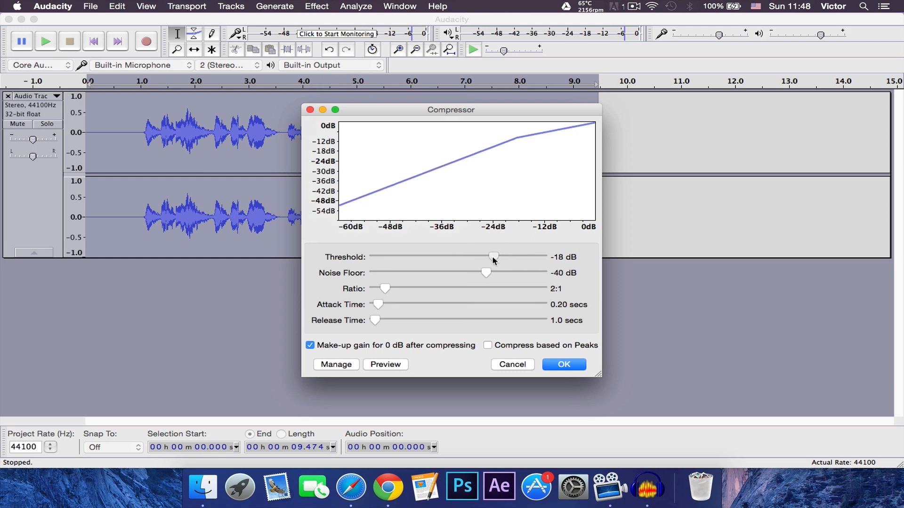
{"action": "mouse_move", "coordinate": [371, 262]}
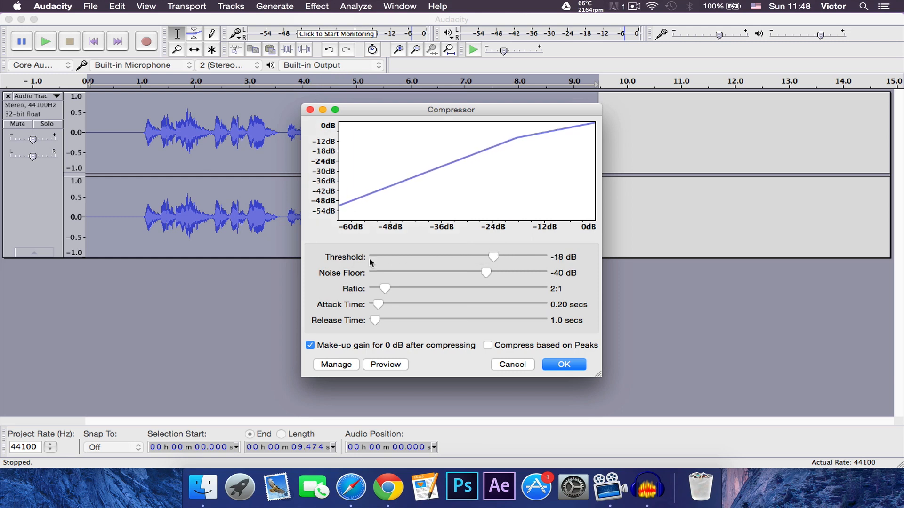
{"action": "mouse_move", "coordinate": [378, 260]}
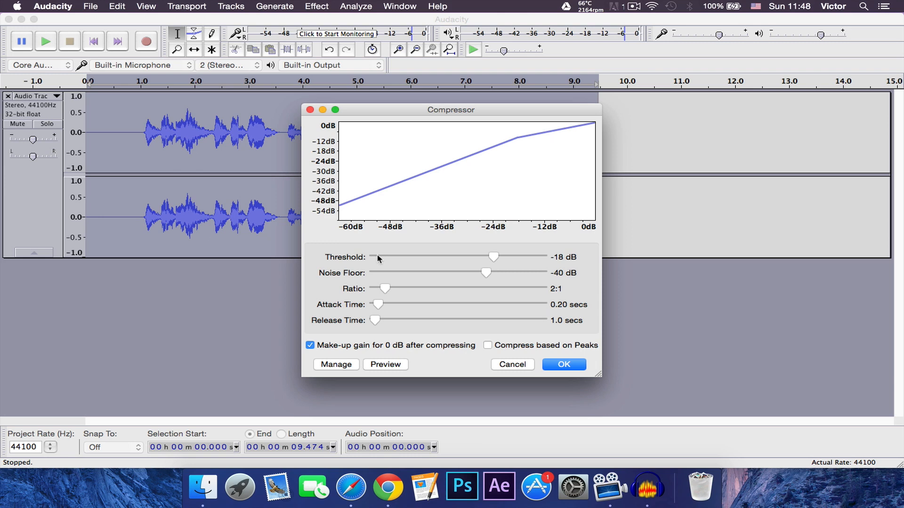
{"action": "mouse_move", "coordinate": [556, 258]}
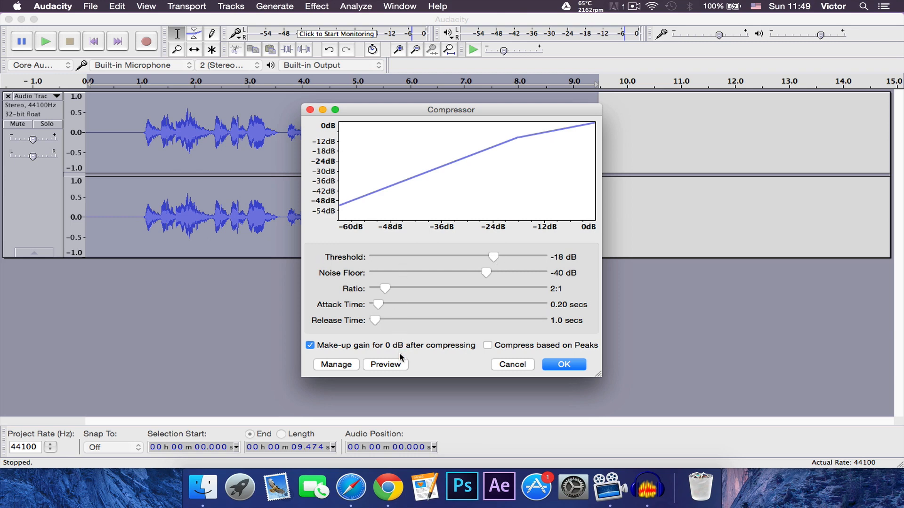
{"action": "left_click", "coordinate": [563, 364]}
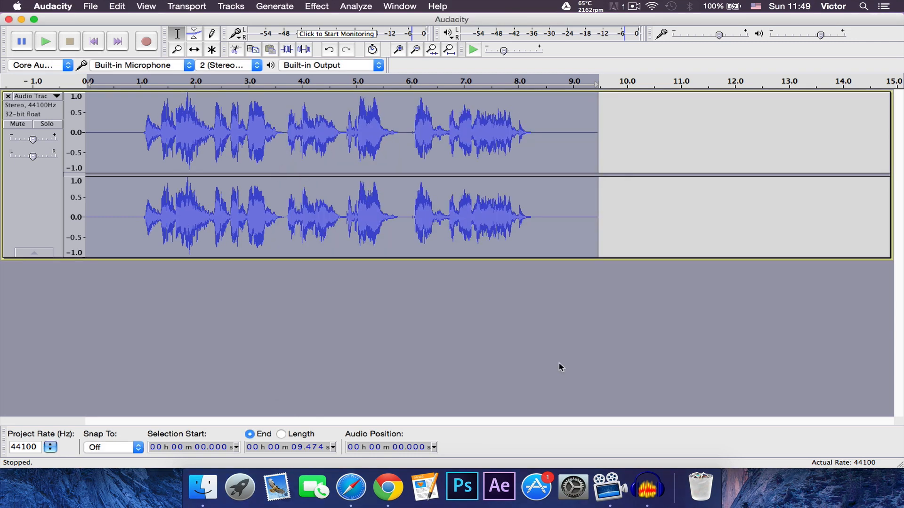